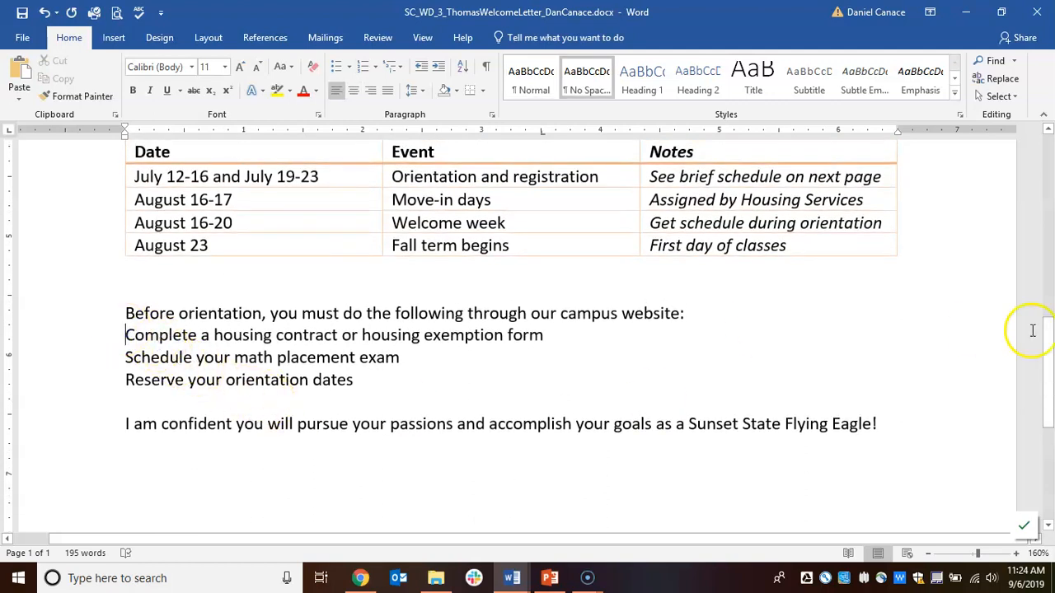
Step: Try a test bullet line before the tasks, then remove it again
key("enter")
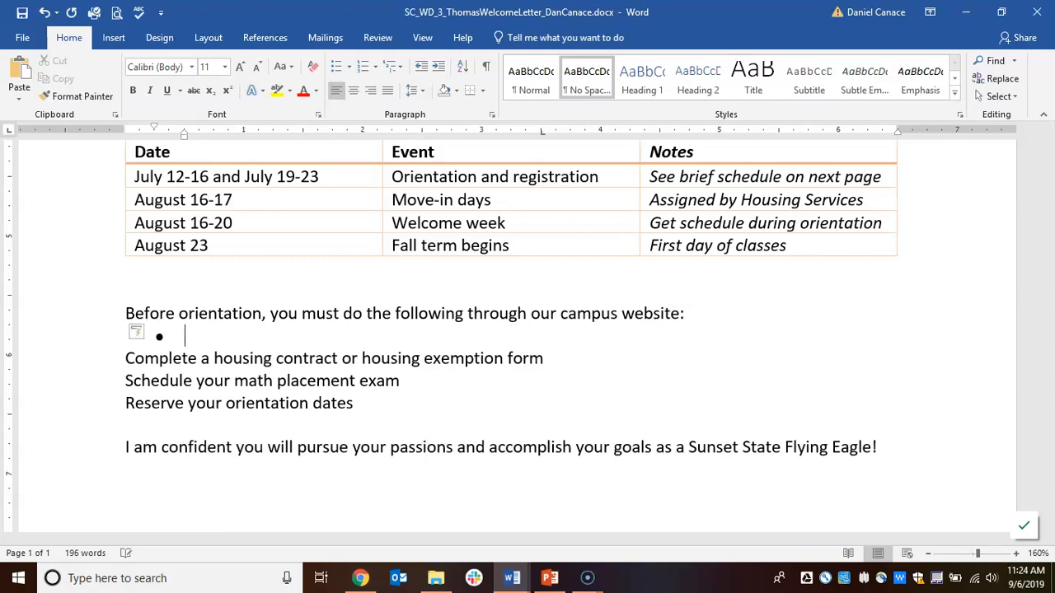
type("Te")
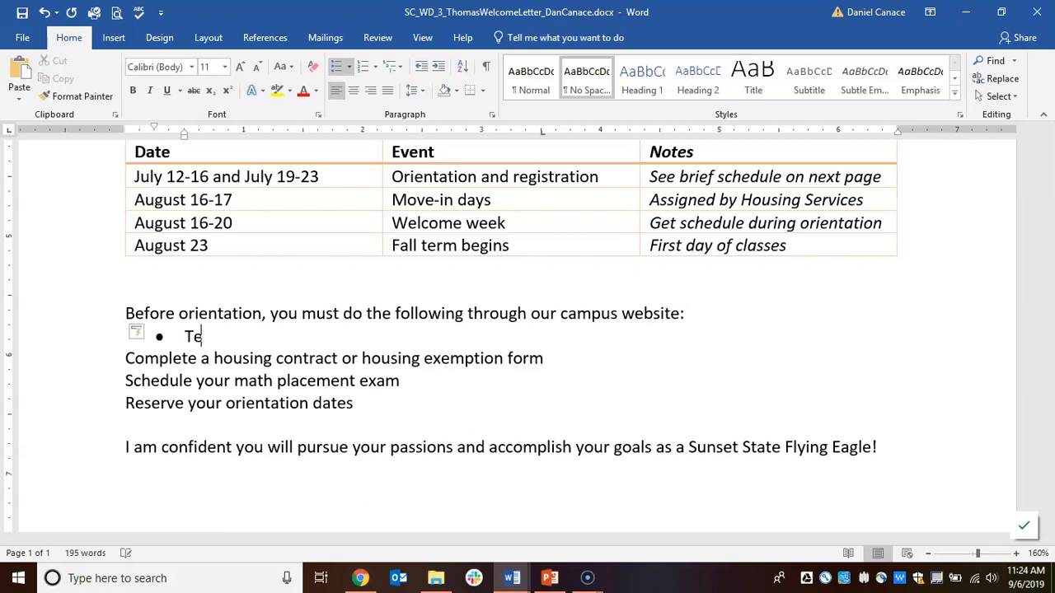
type("st")
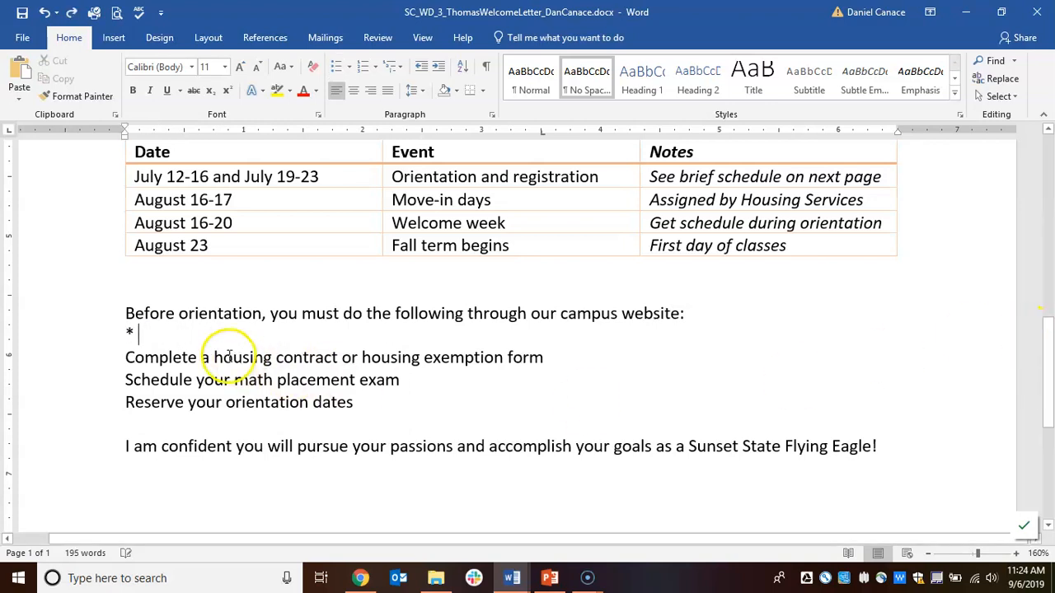
key("backspace")
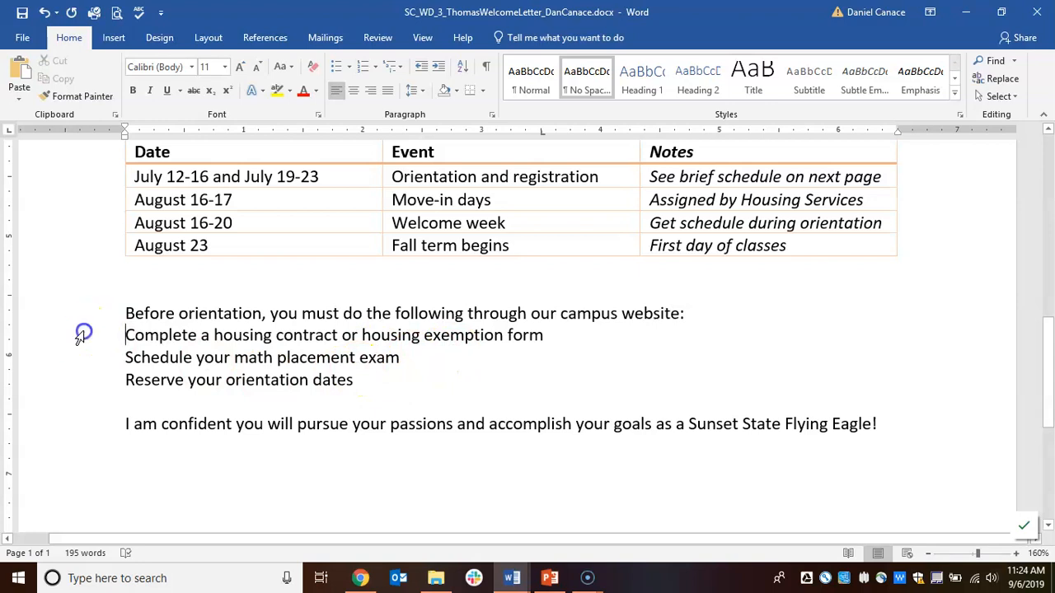
Step: Bullet the three selected orientation task lines and move below the closing paragraph
left_click_drag(125, 334, 353, 379)
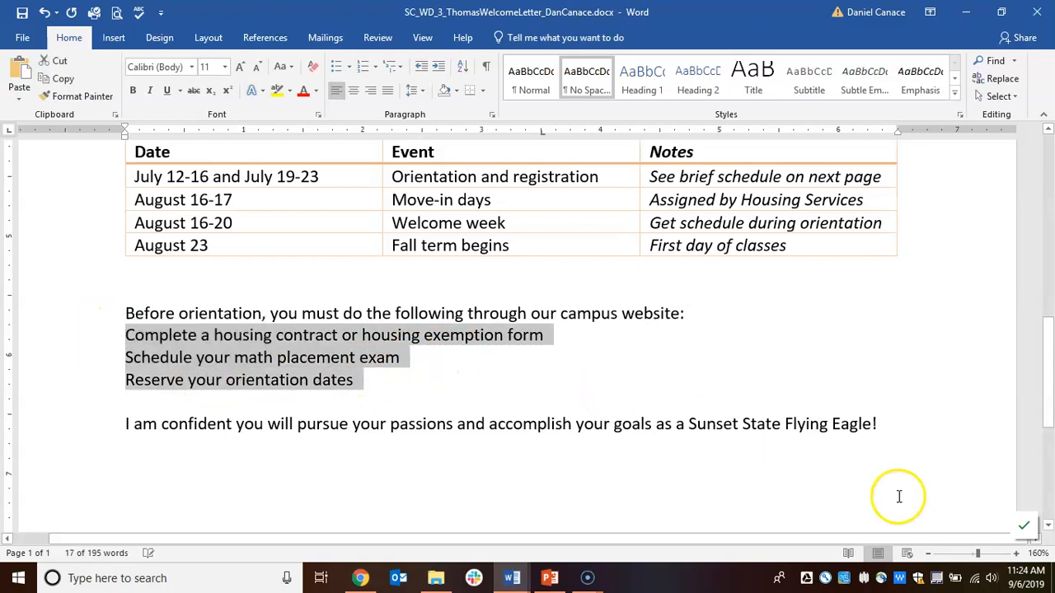
mouse_move(501, 406)
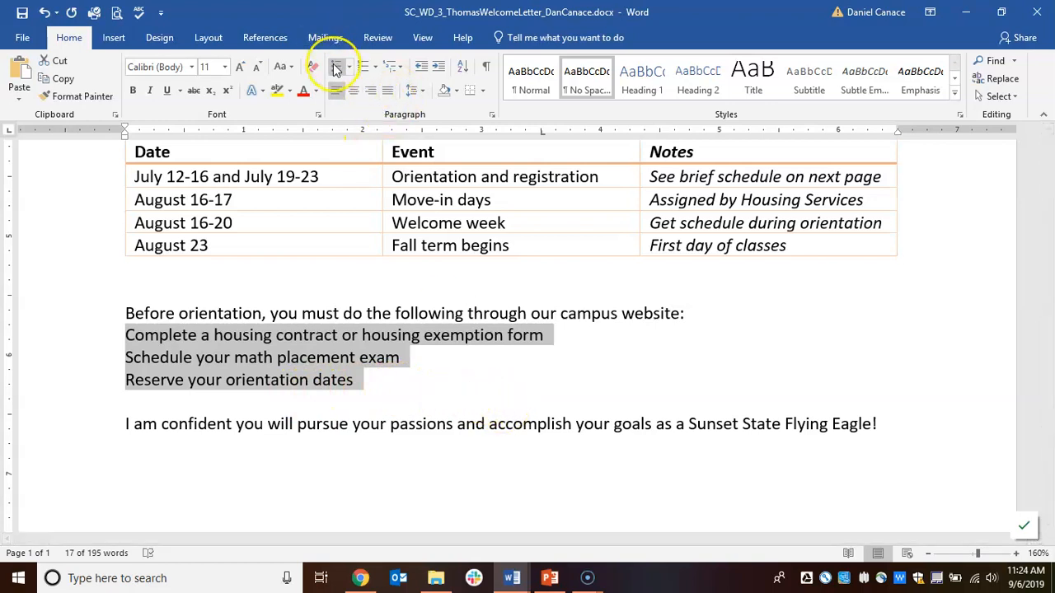
left_click(336, 66)
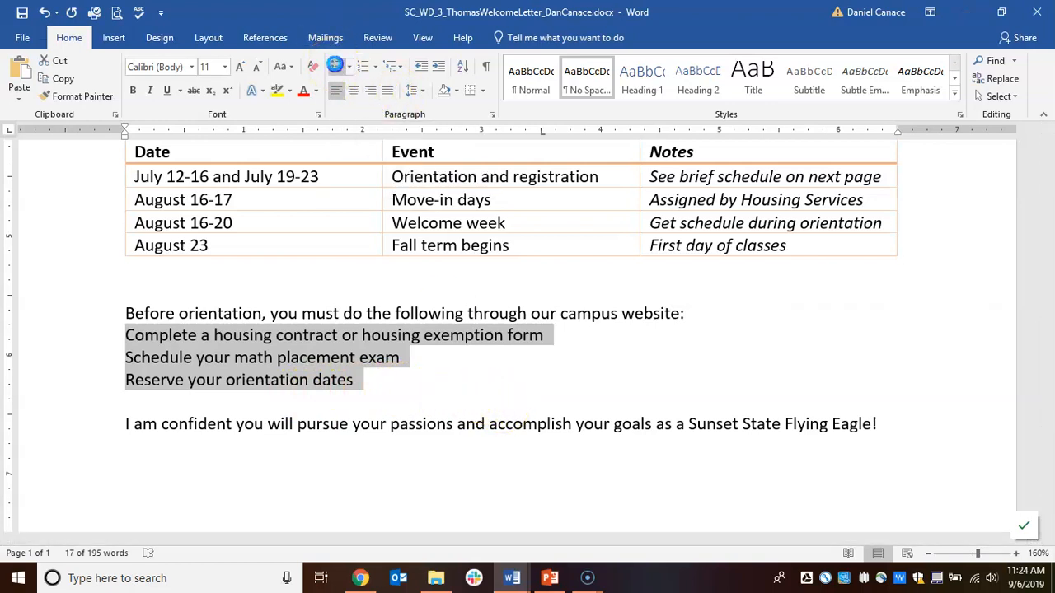
left_click(340, 66)
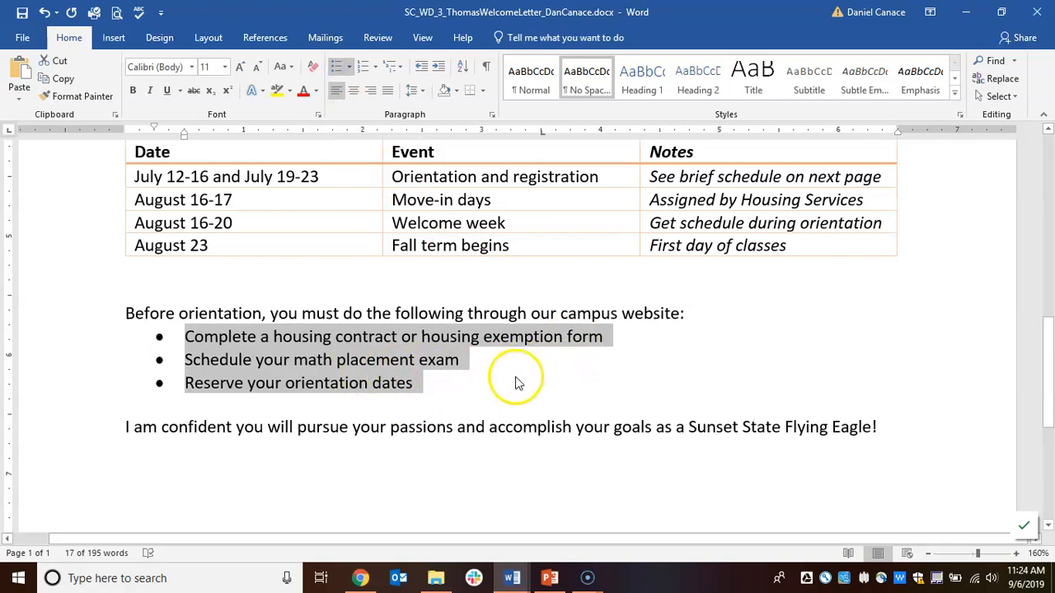
left_click(889, 427)
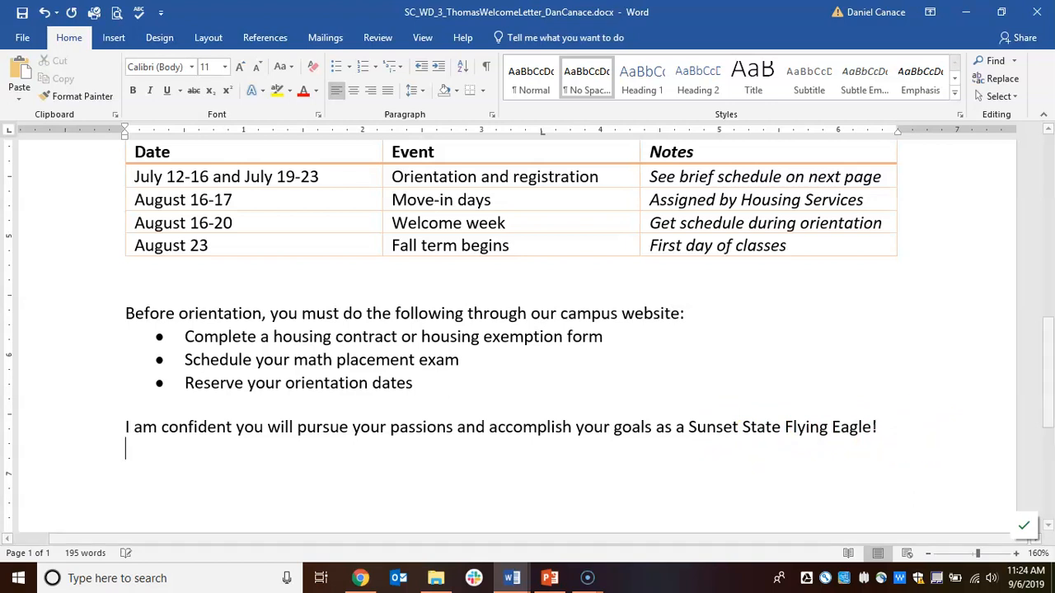
Step: Add 'Sincerely,' tabbed toward the page centre below the closing paragraph
scroll("down", 3)
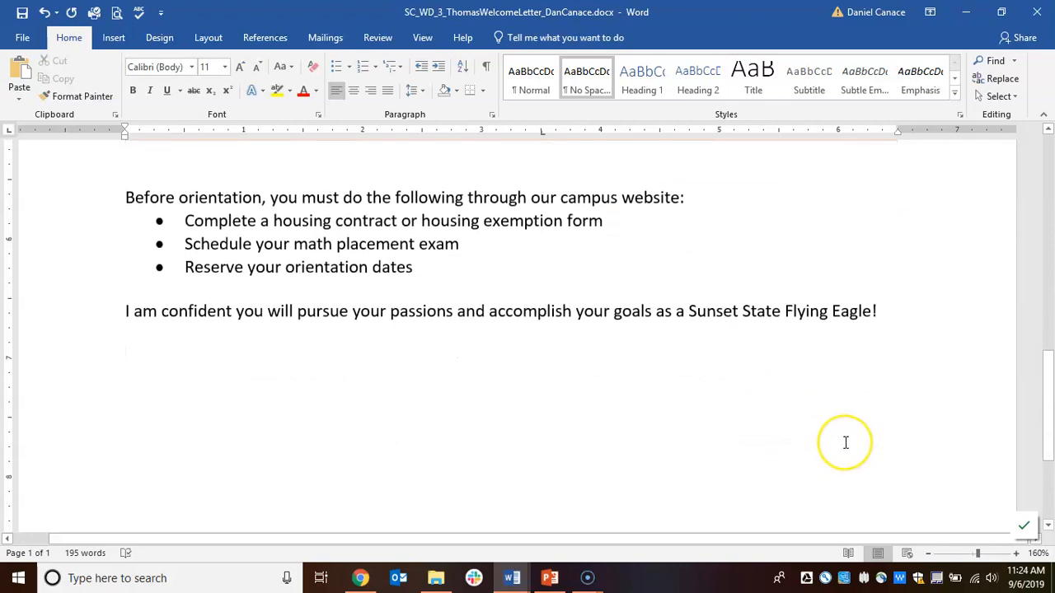
left_click(125, 354)
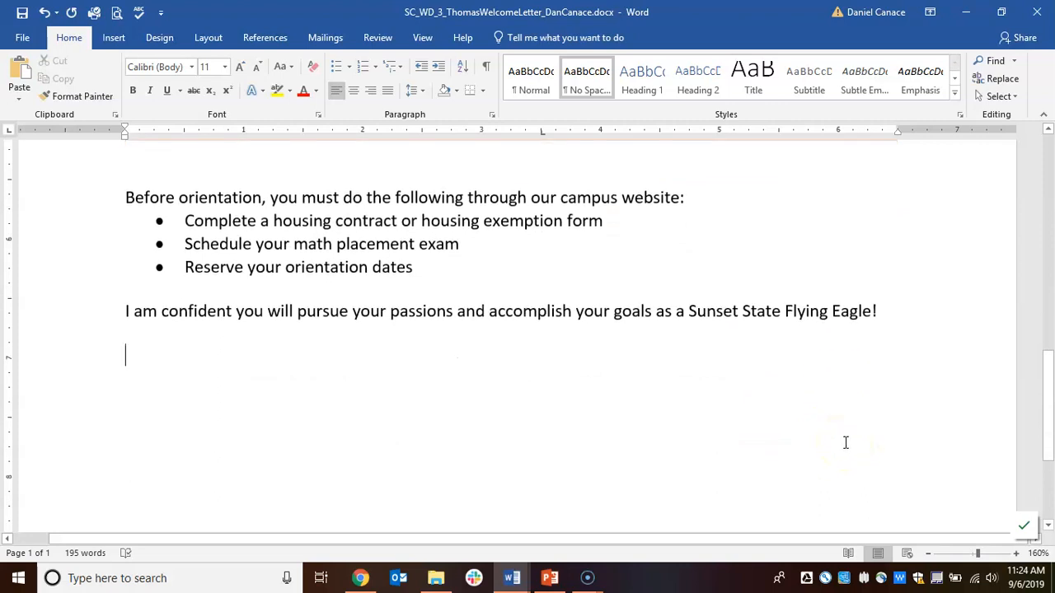
left_click(926, 554)
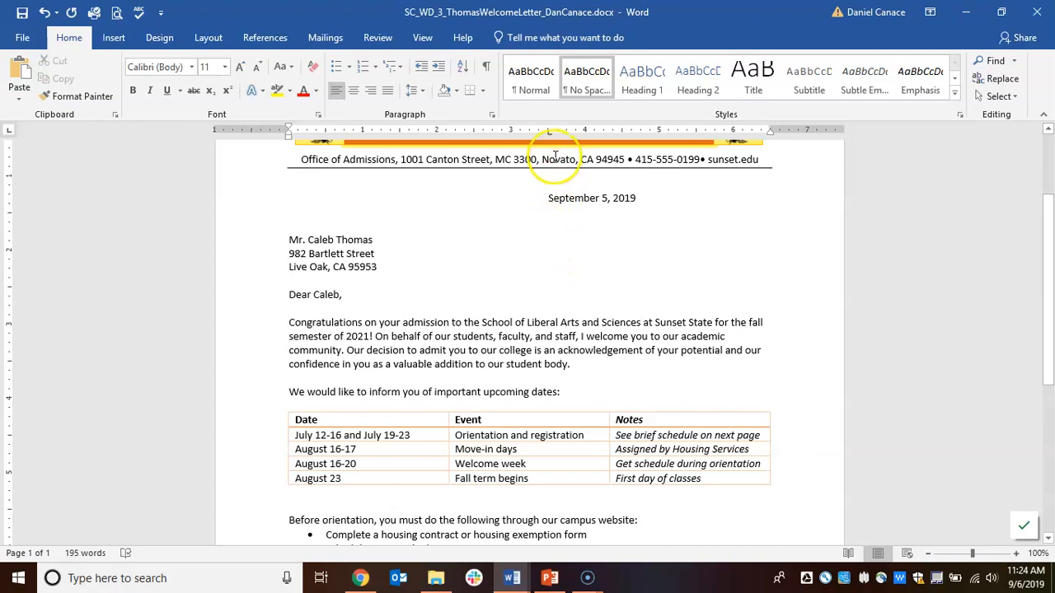
scroll("down", 3)
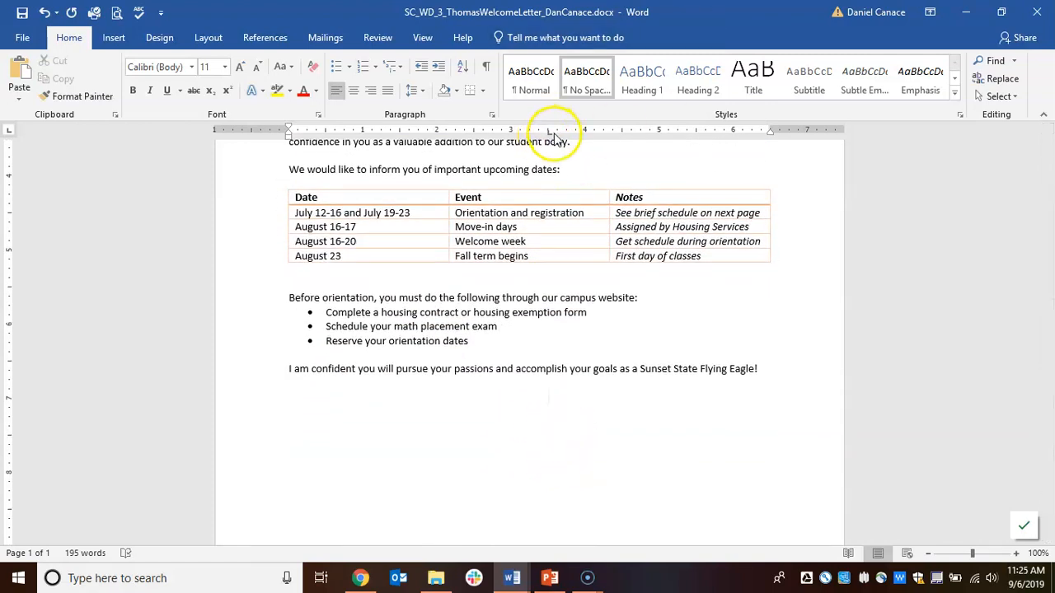
mouse_move(551, 132)
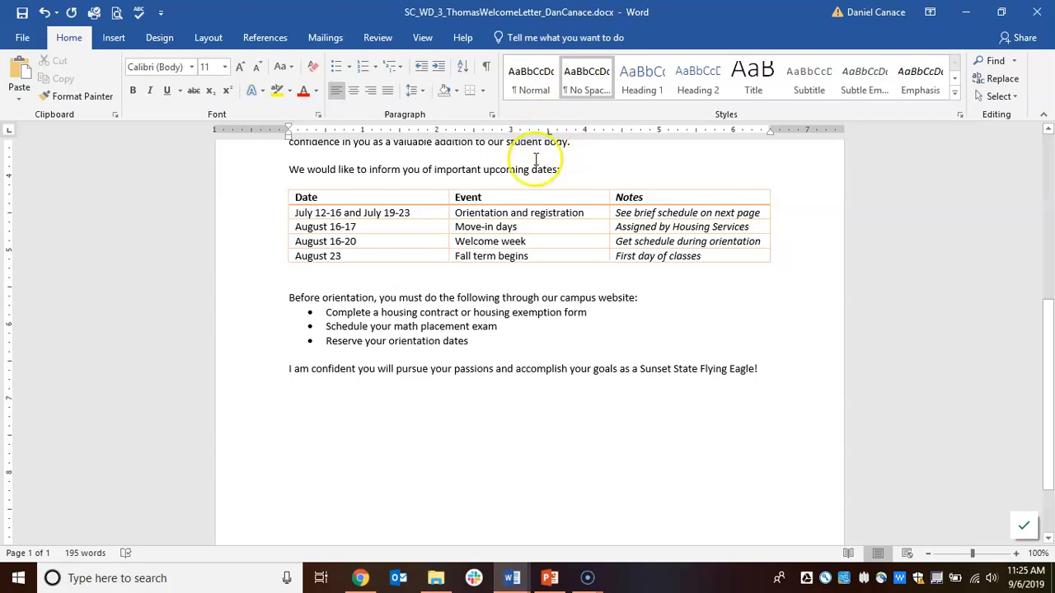
type("Sinc")
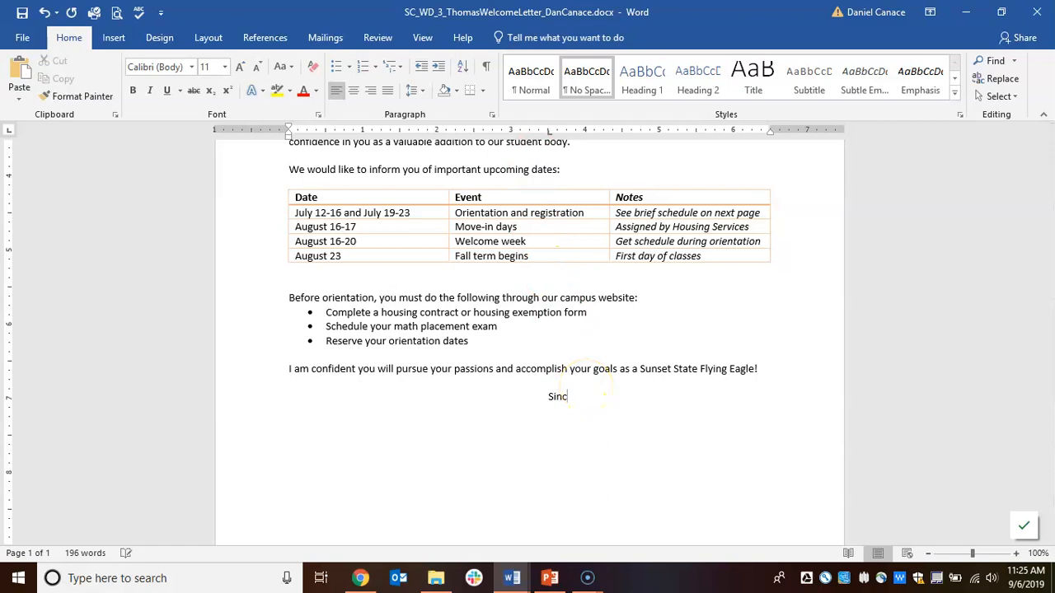
type("erely,")
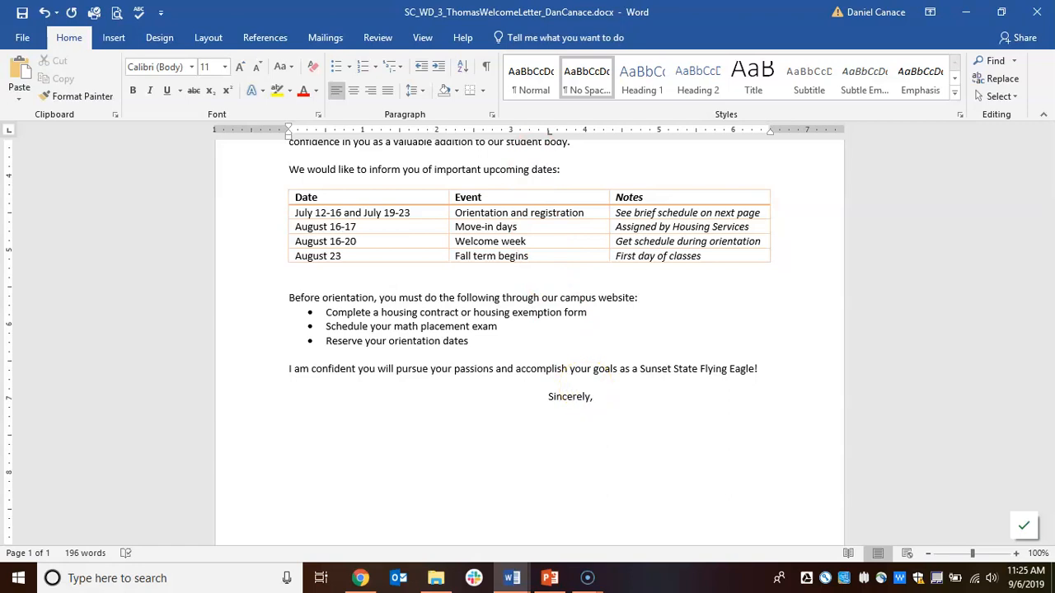
left_click(591, 395)
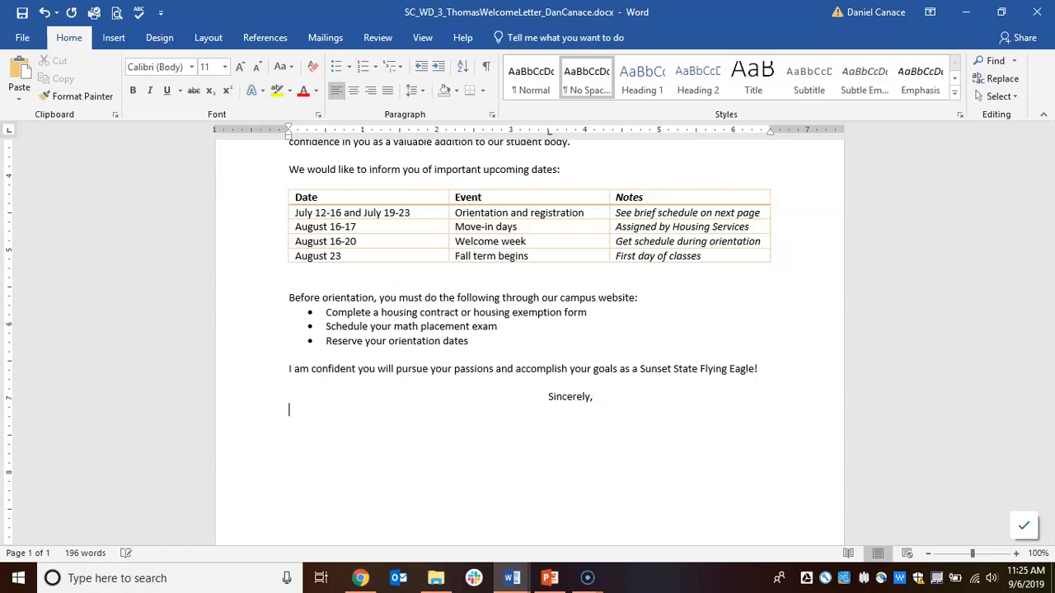
key("enter")
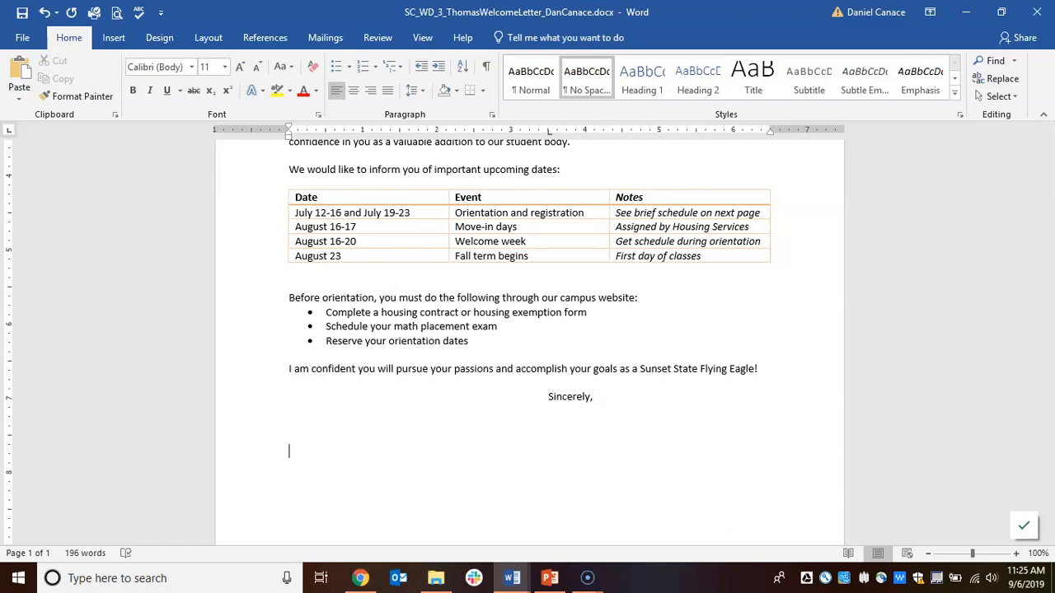
type("Lu")
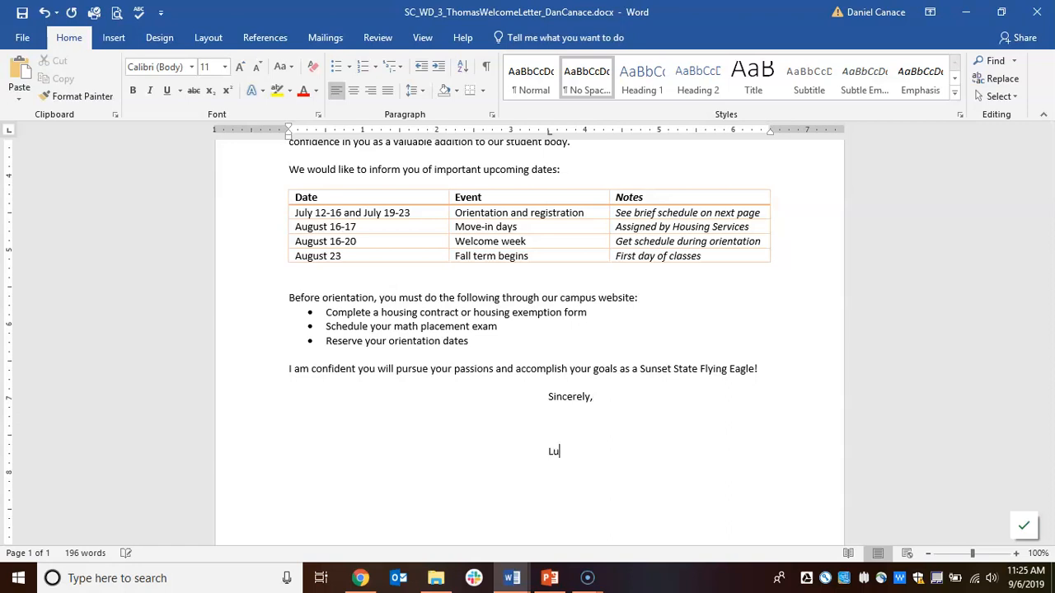
type("cy R. Song")
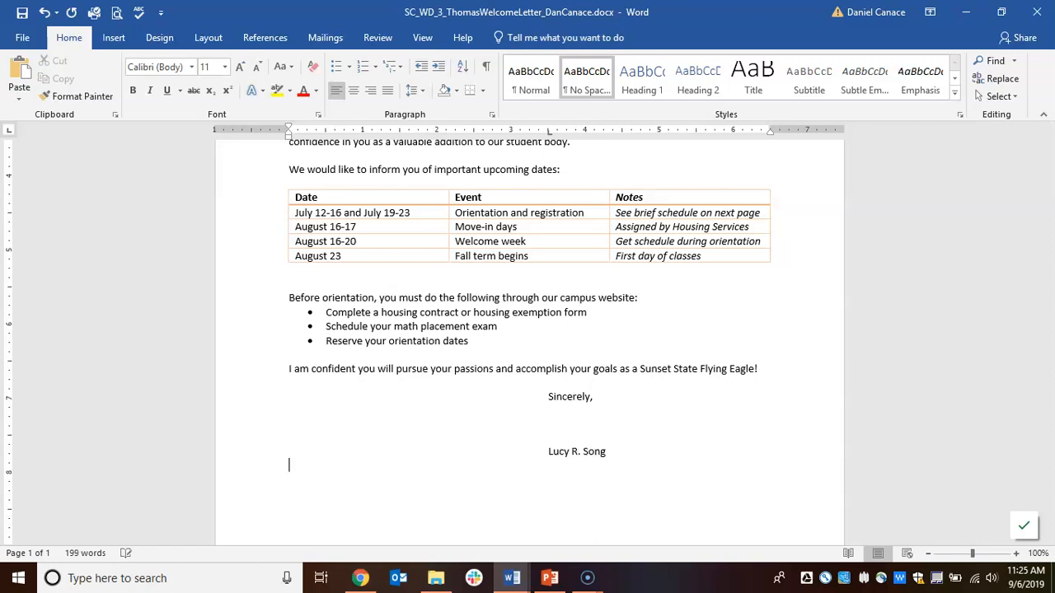
type("D")
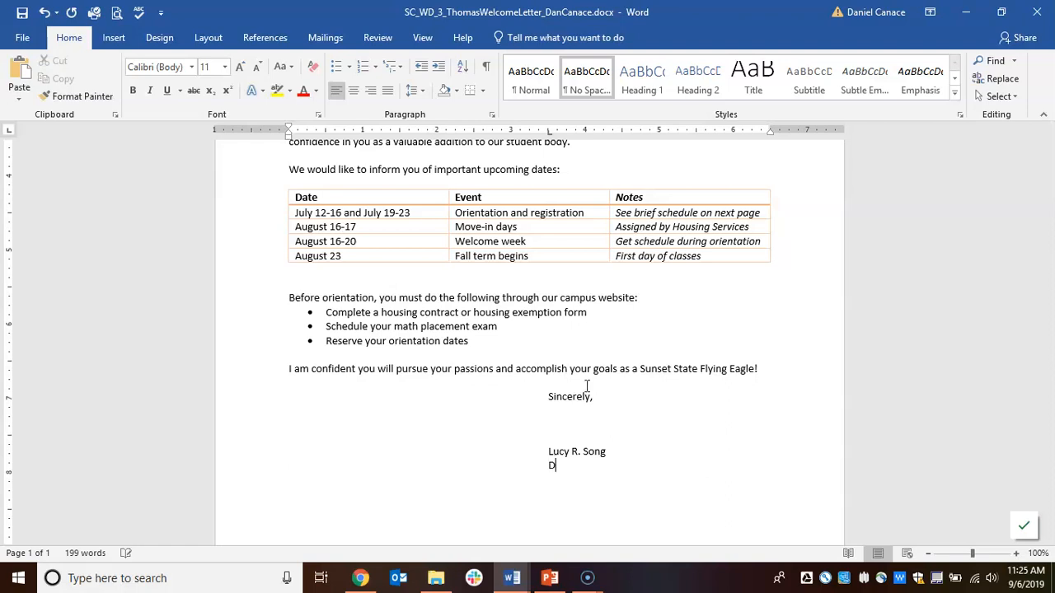
type("irector of Ad")
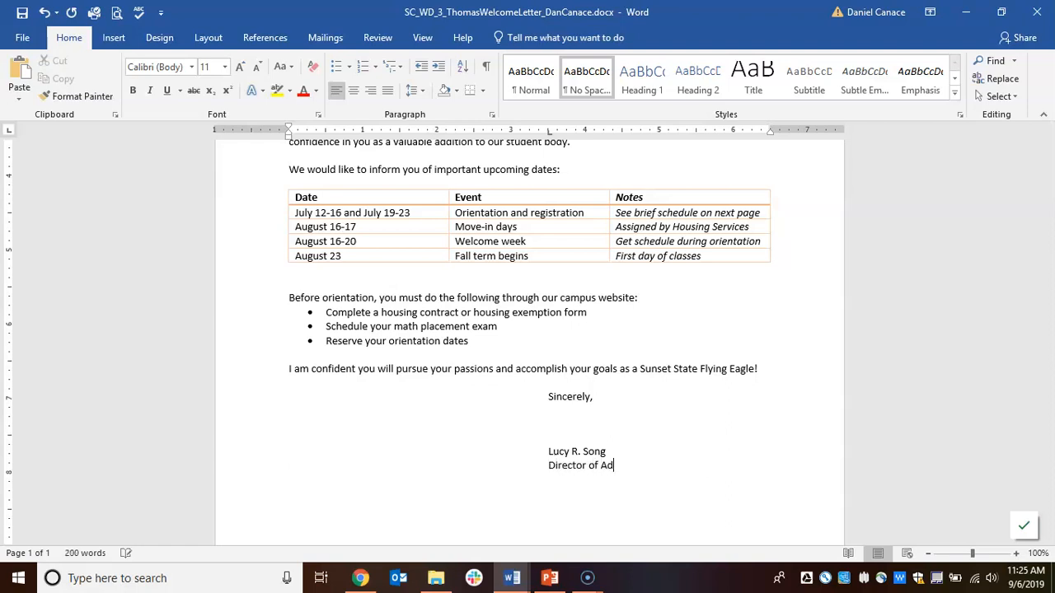
type("mission")
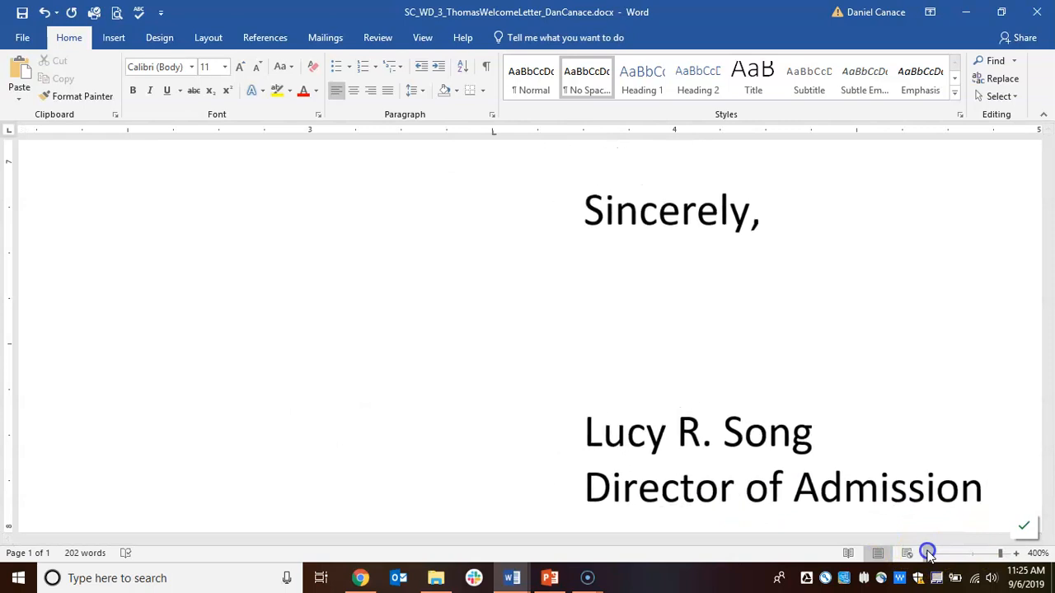
left_click(927, 553)
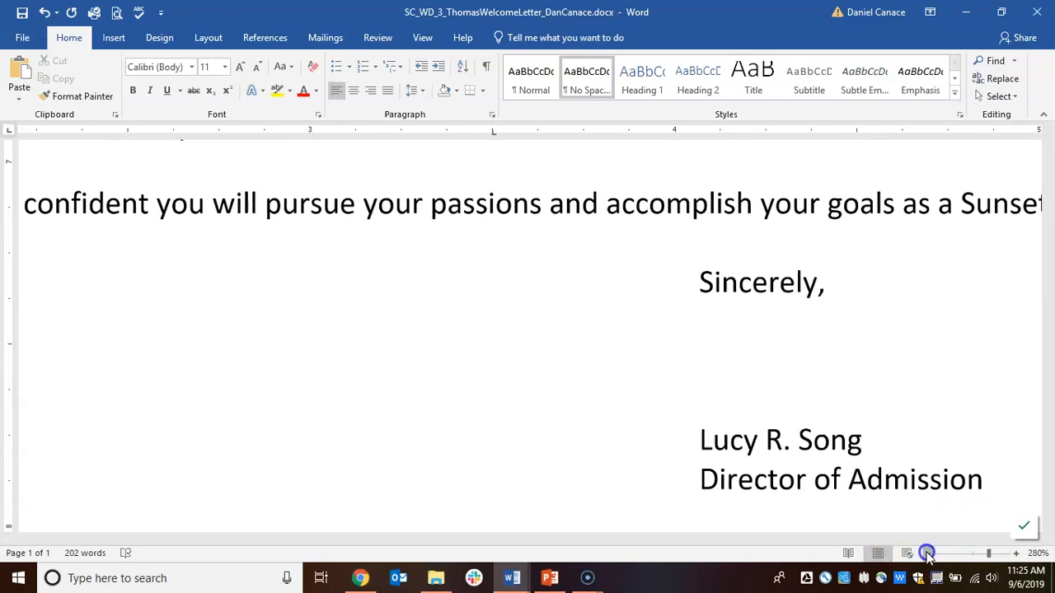